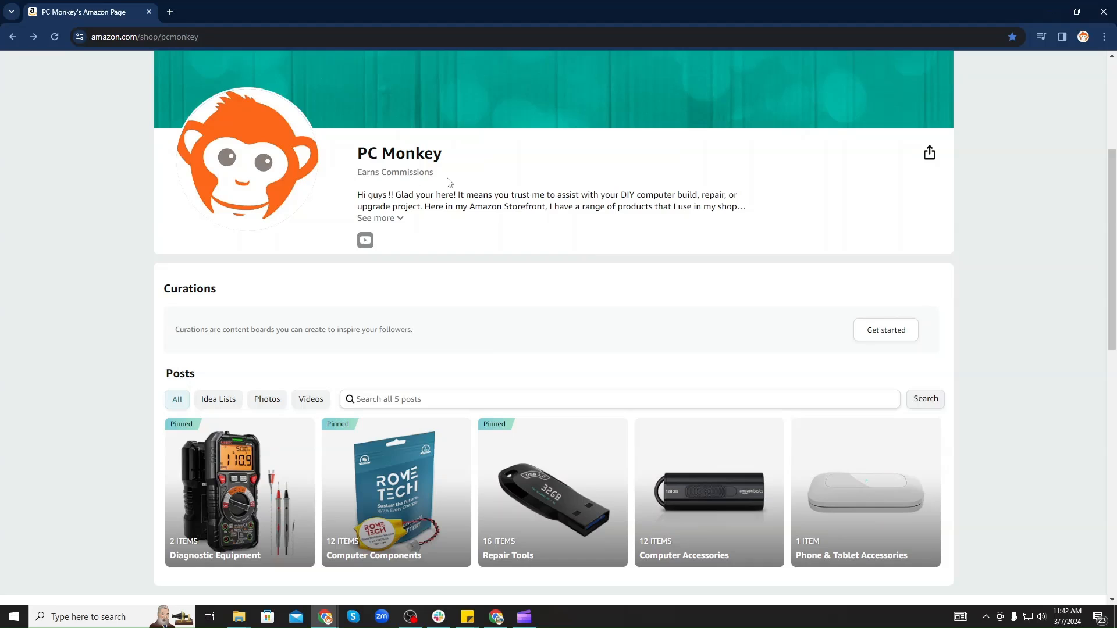
mouse_move(562, 504)
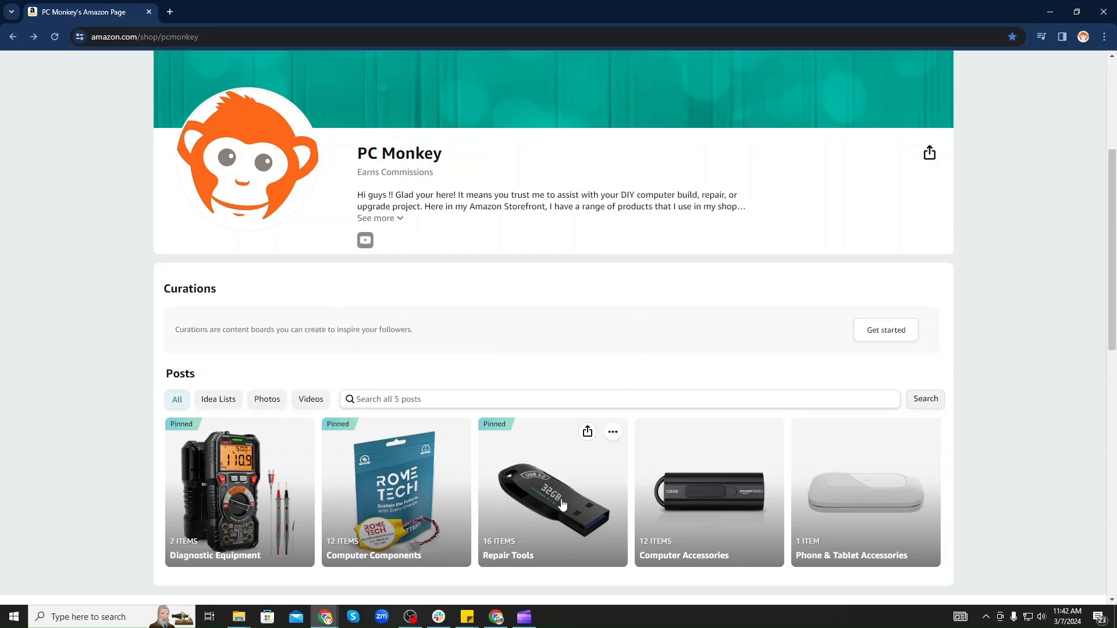
Show PC Monkey's 16-item Repair Tools list with pry tools, anti-static straps, mats and dusters
left_click(549, 494)
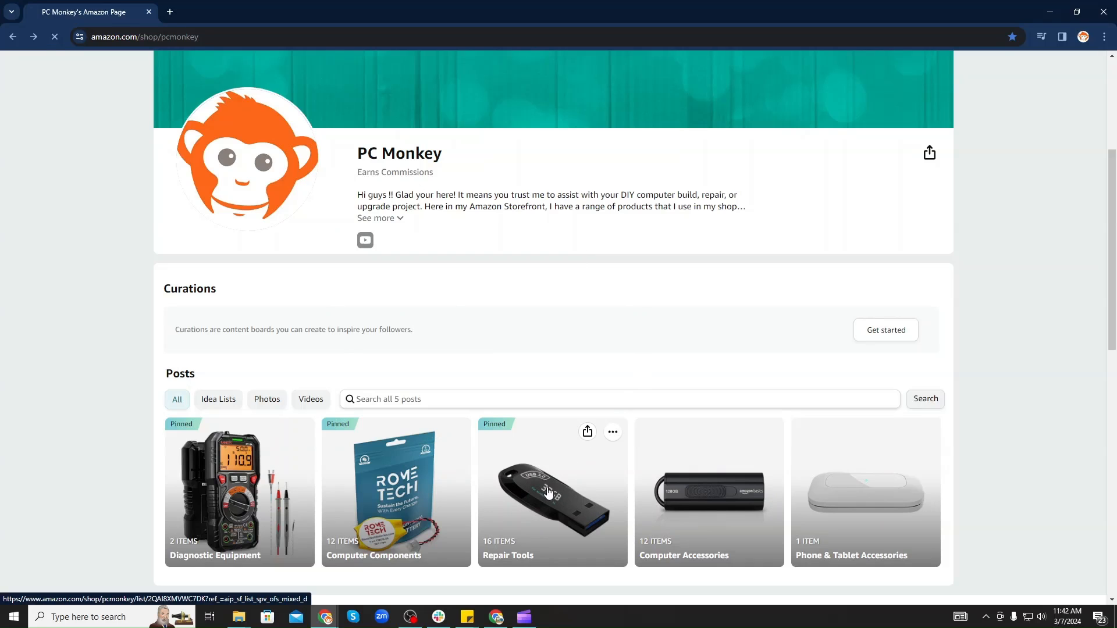
left_click(549, 492)
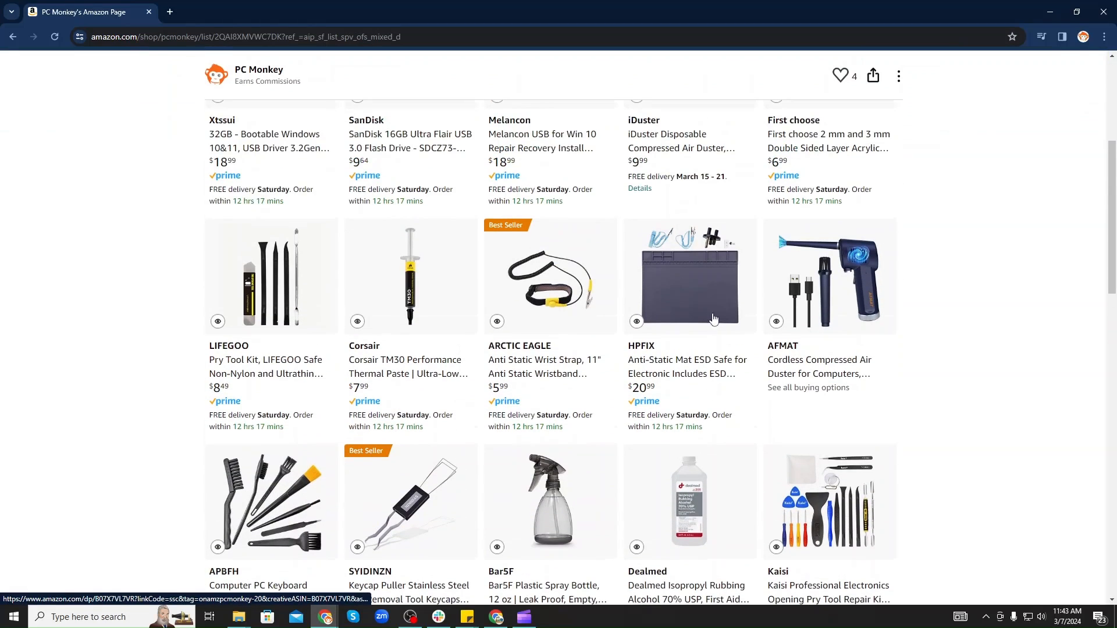
mouse_move(579, 267)
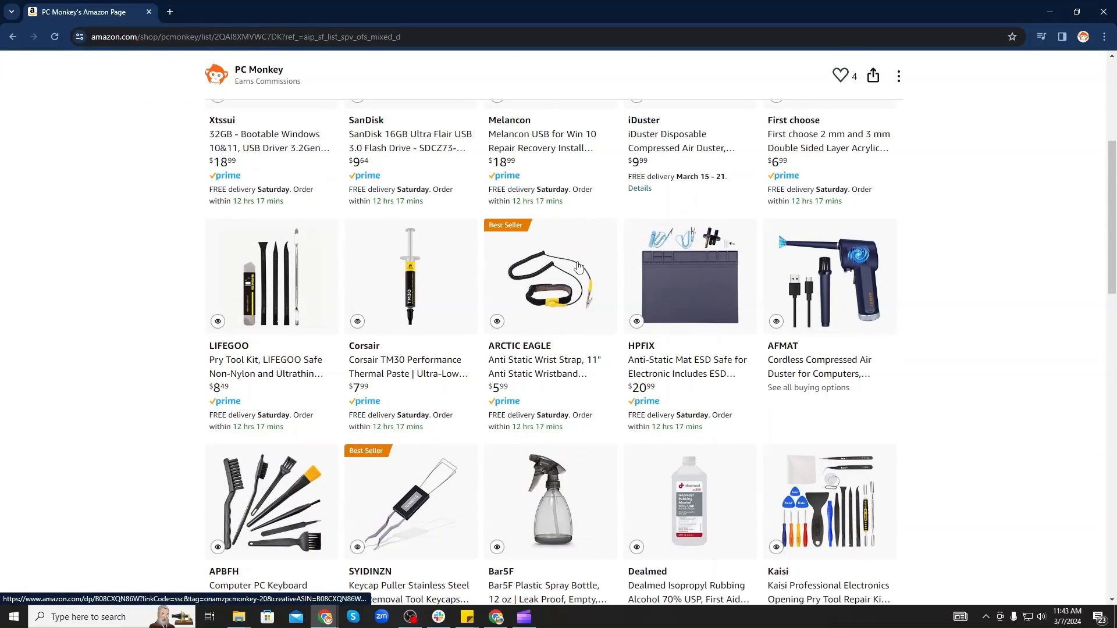